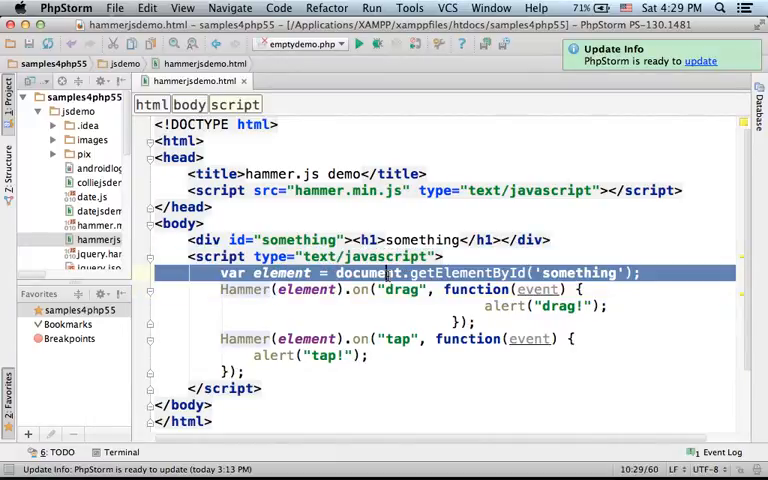
Switch to Chrome, trigger the tap! alert on the demo page and dismiss it before dragging.
double_click(284, 272)
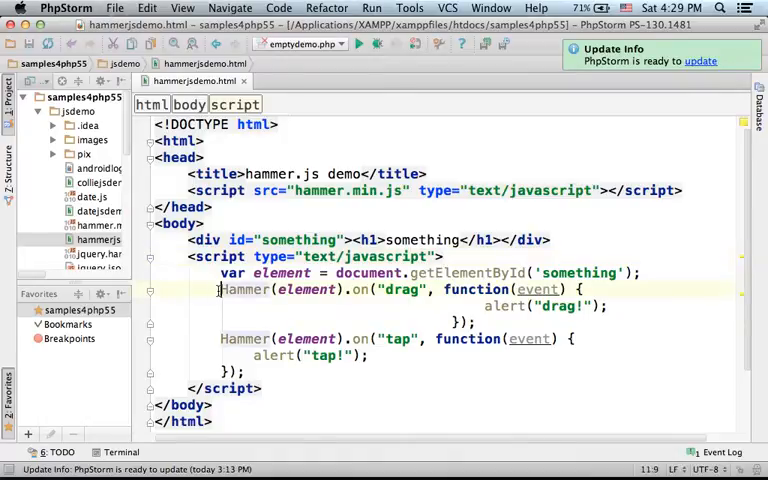
double_click(244, 290)
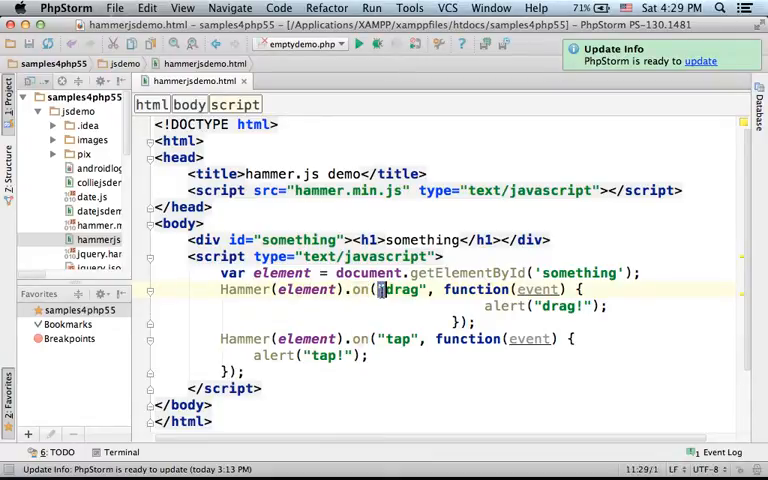
double_click(400, 288)
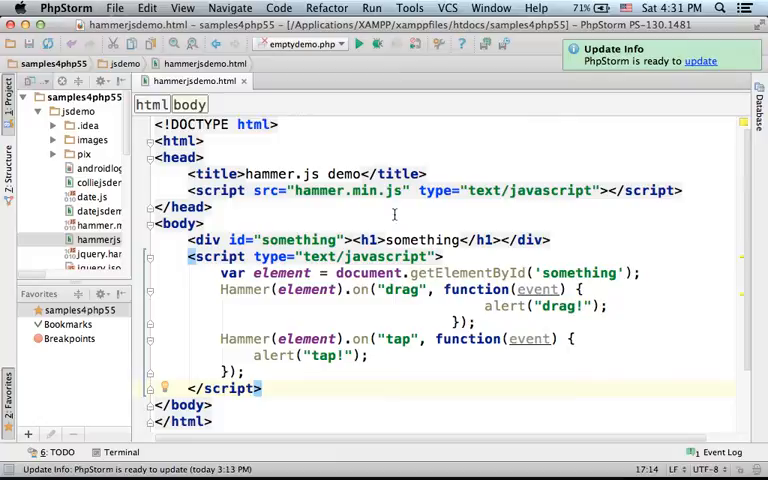
key("cmd+tab")
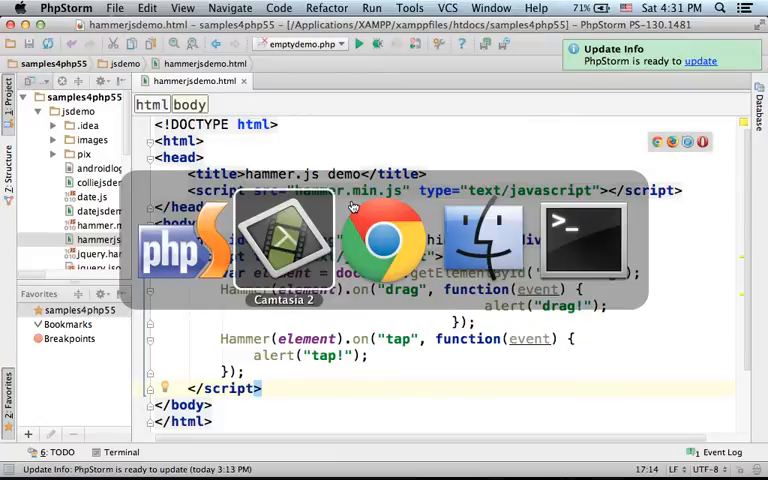
left_click(384, 240)
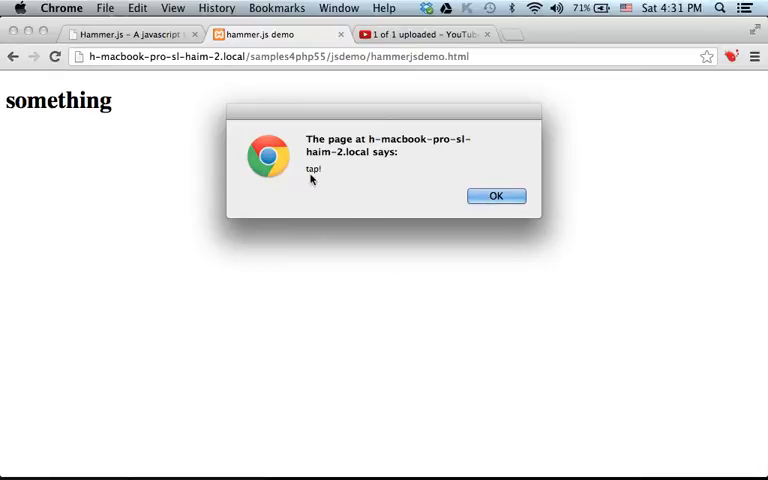
left_click(496, 196)
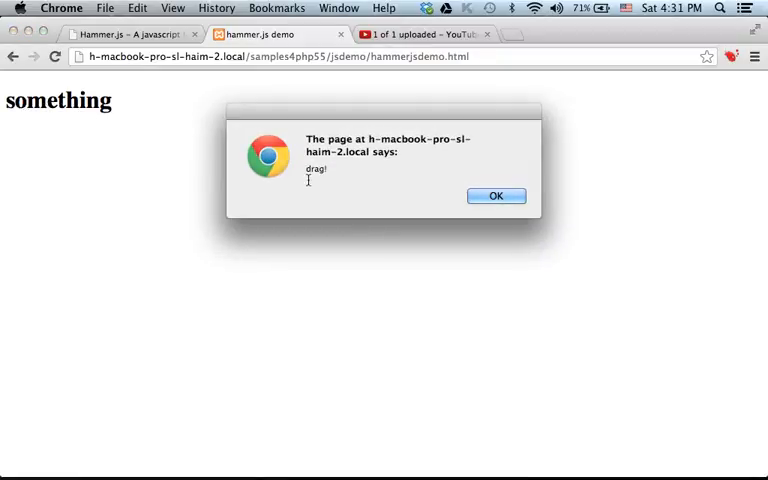
mouse_move(336, 180)
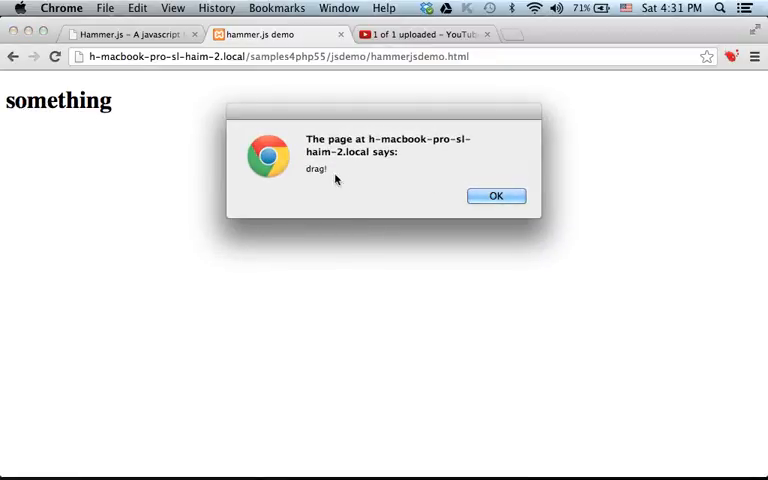
mouse_move(408, 192)
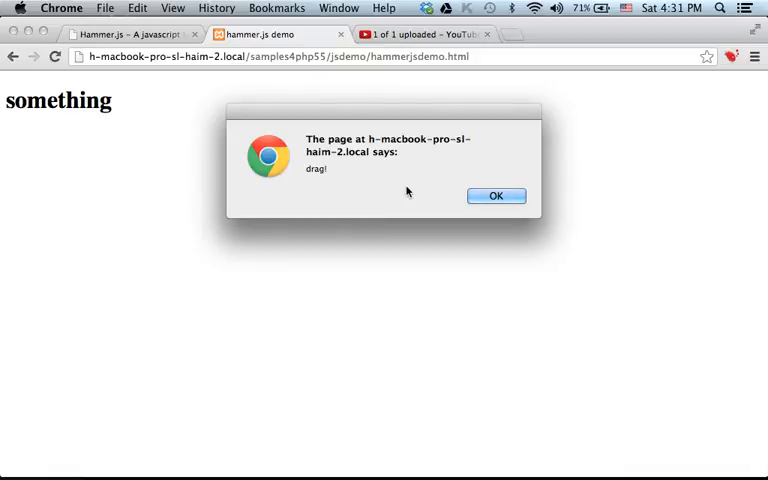